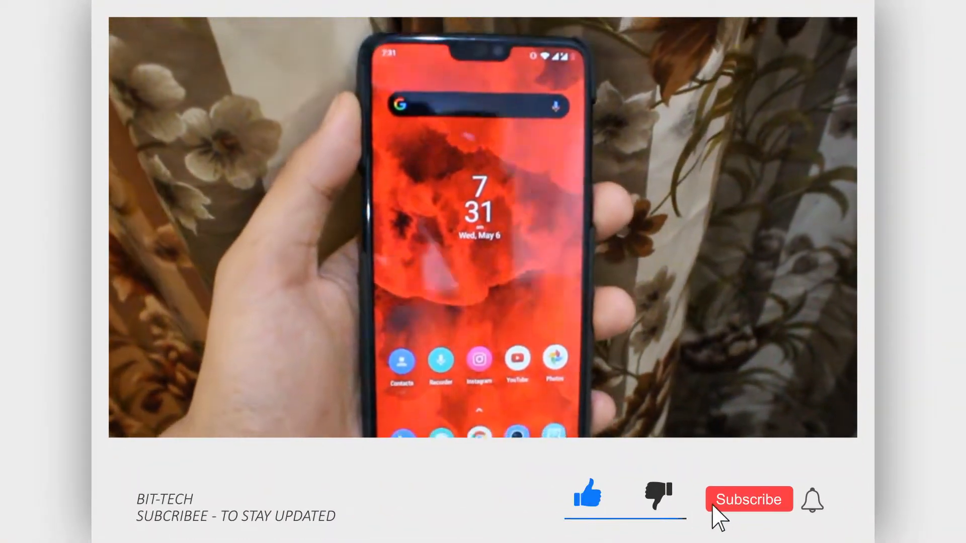
# Search the app drawer for 'migrate' to find the Migrate app.
pyautogui.click(748, 499)
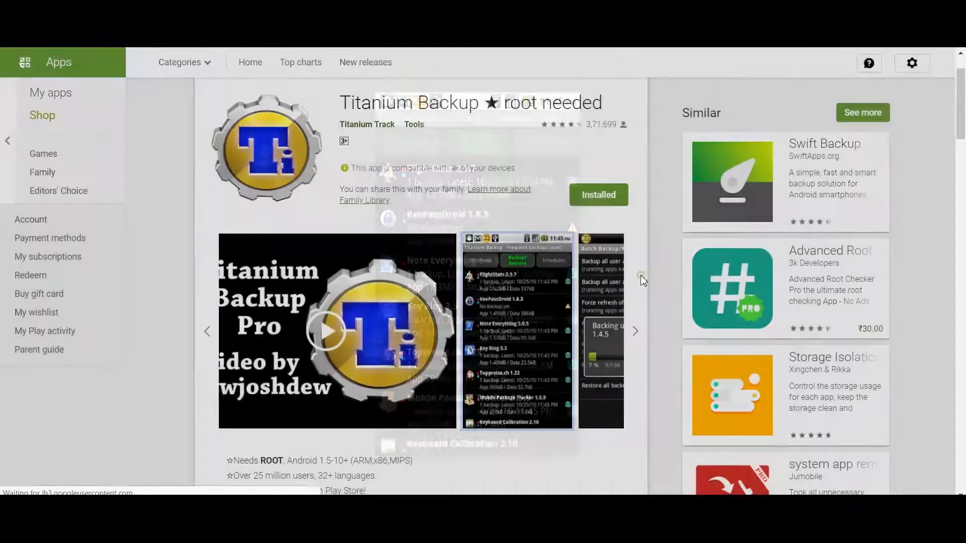
pyautogui.click(518, 331)
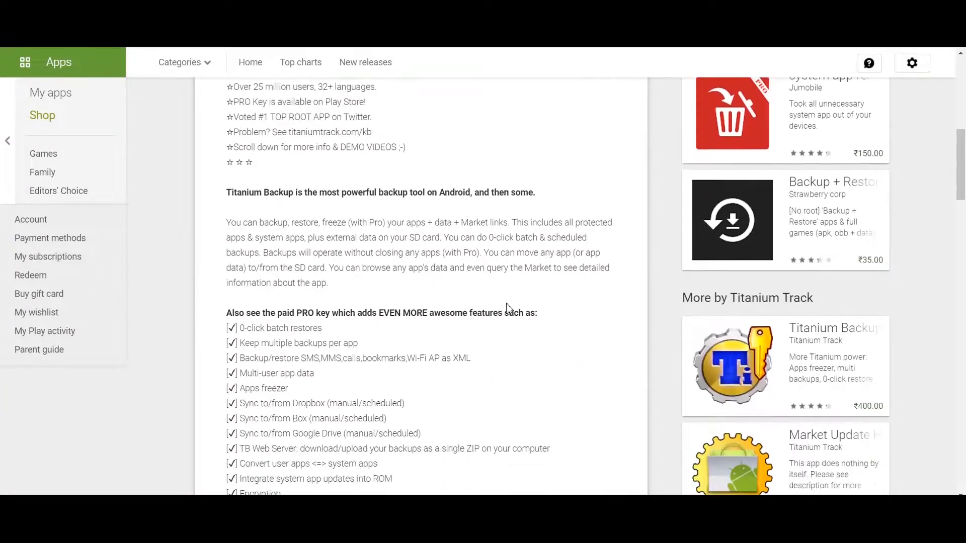
pyautogui.scroll(-3)
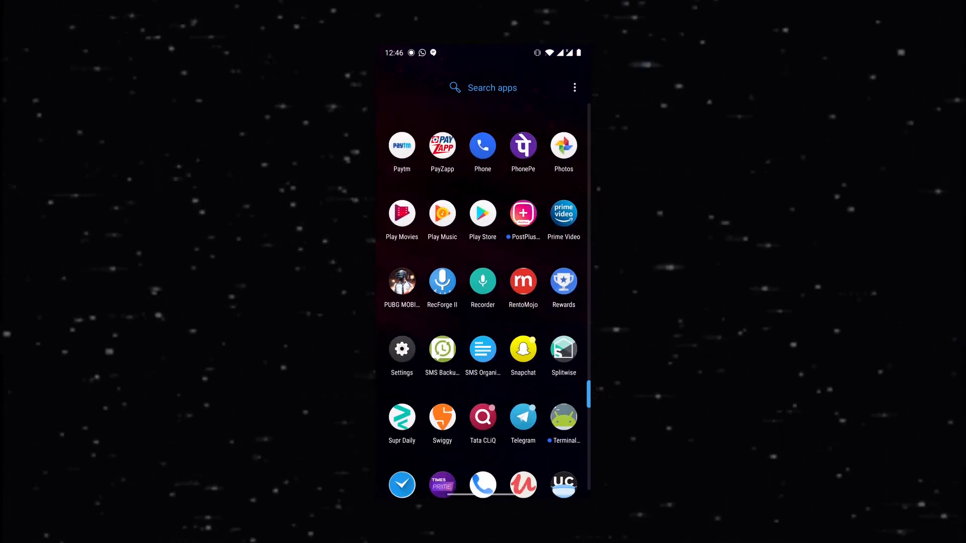
pyautogui.write('migrate')
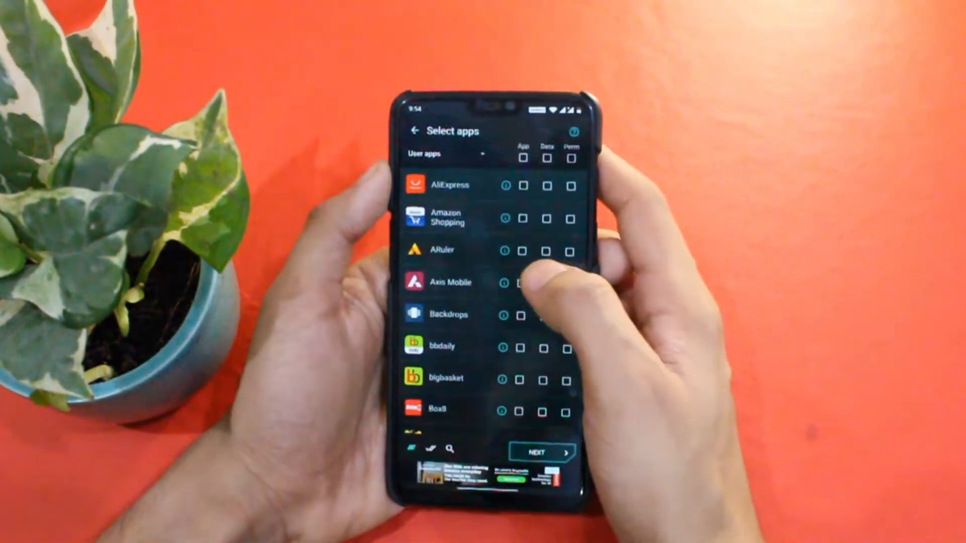
# Check the Axis Mobile app details, then start the app and extras backup.
pyautogui.click(504, 283)
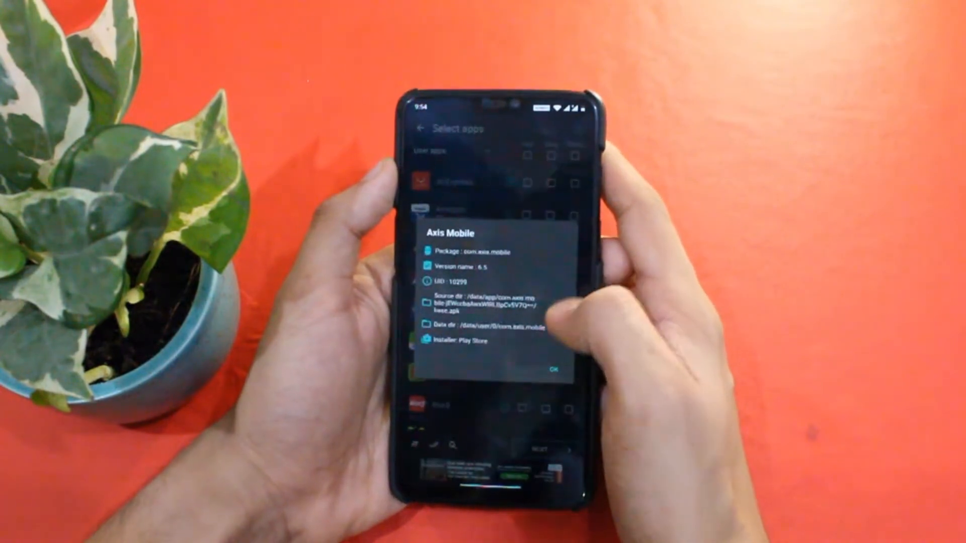
pyautogui.click(554, 369)
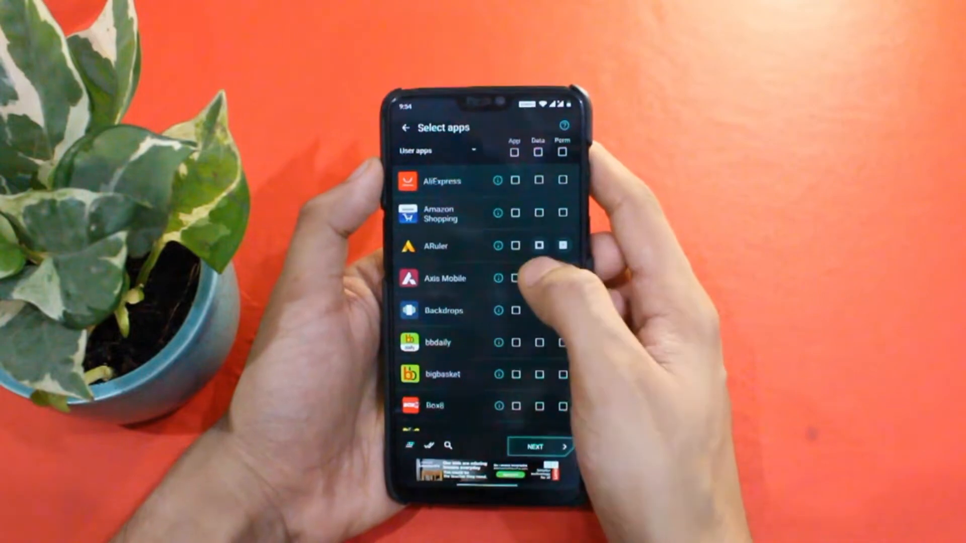
pyautogui.scroll(-3)
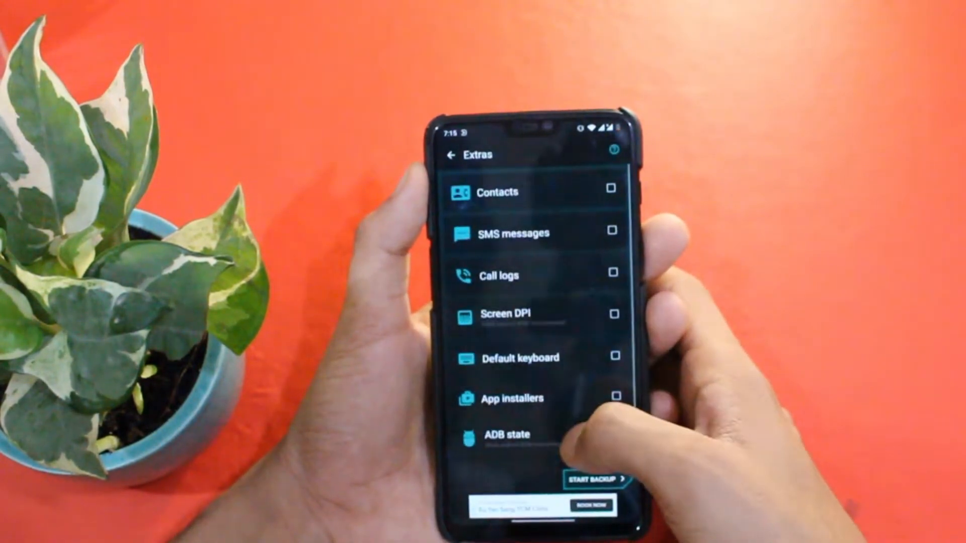
pyautogui.click(588, 480)
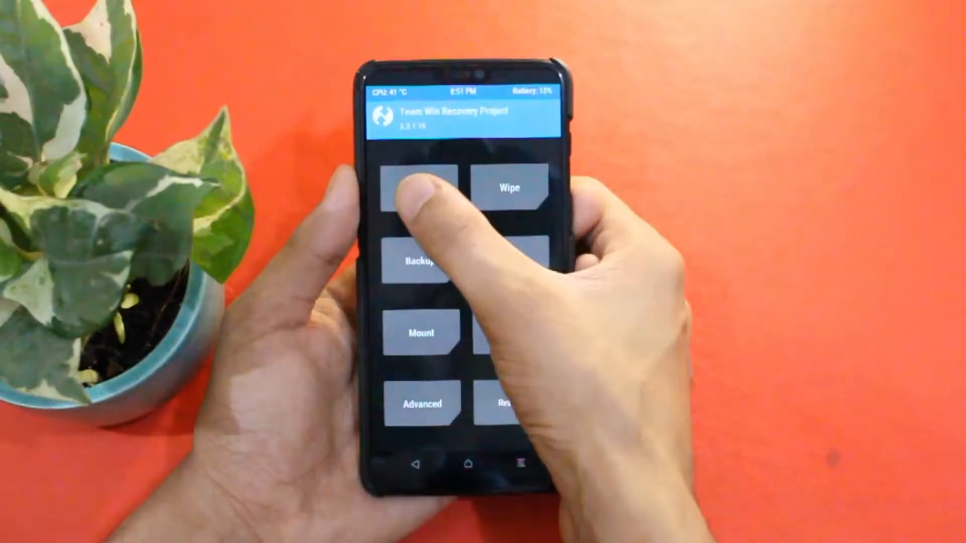
# Flash Backup_2020.05.06_07.16.45.zip from /sdcard/Migrate with a confirmation swipe.
pyautogui.click(421, 187)
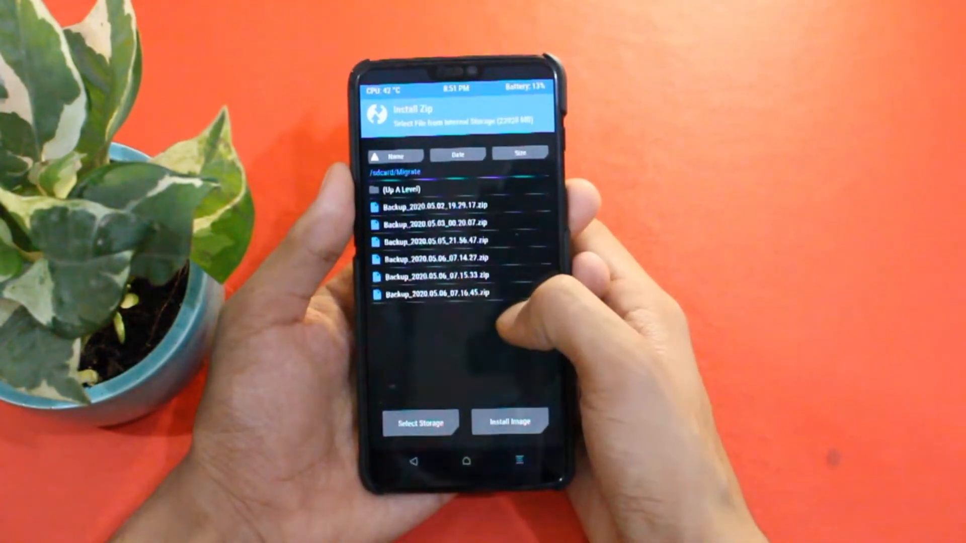
pyautogui.click(435, 292)
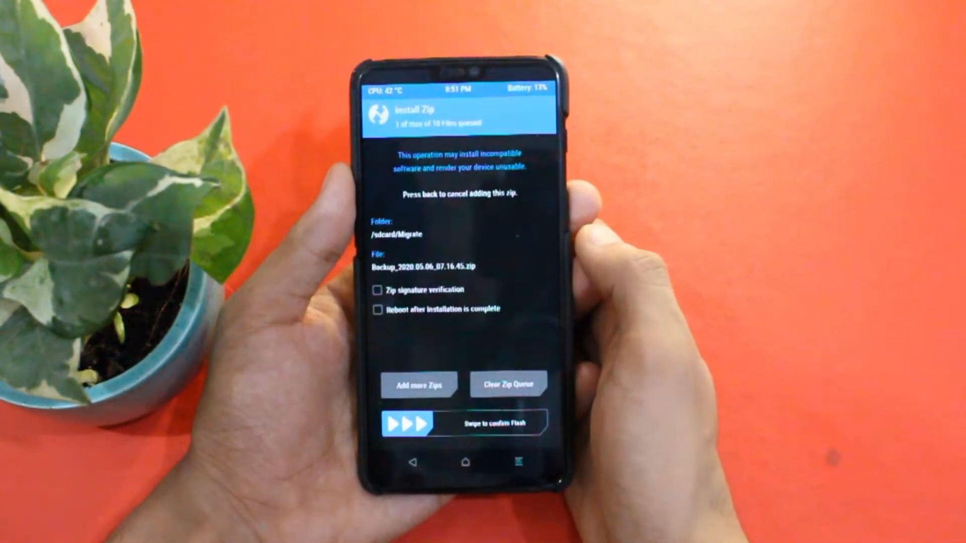
pyautogui.moveTo(406, 422); pyautogui.dragTo(524, 415)
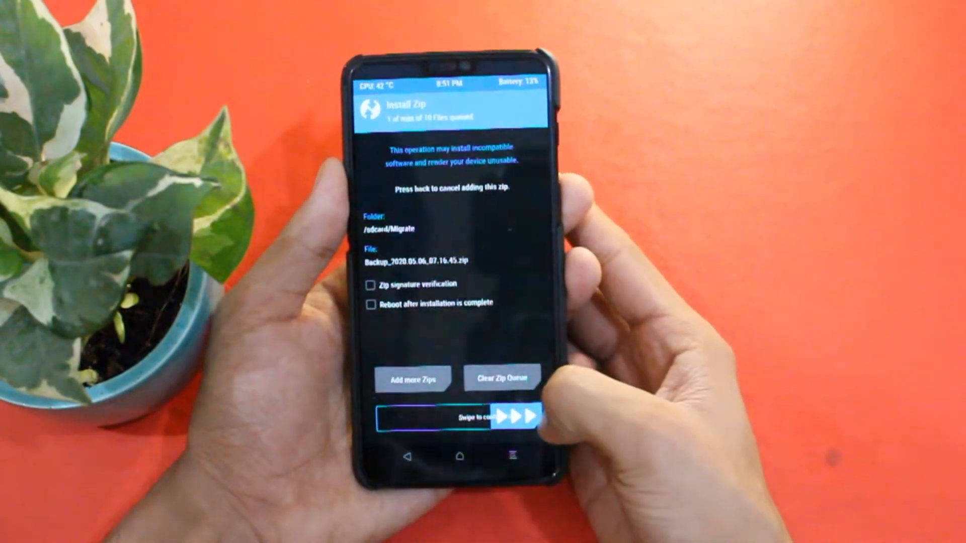
pyautogui.moveTo(406, 414); pyautogui.dragTo(529, 415)
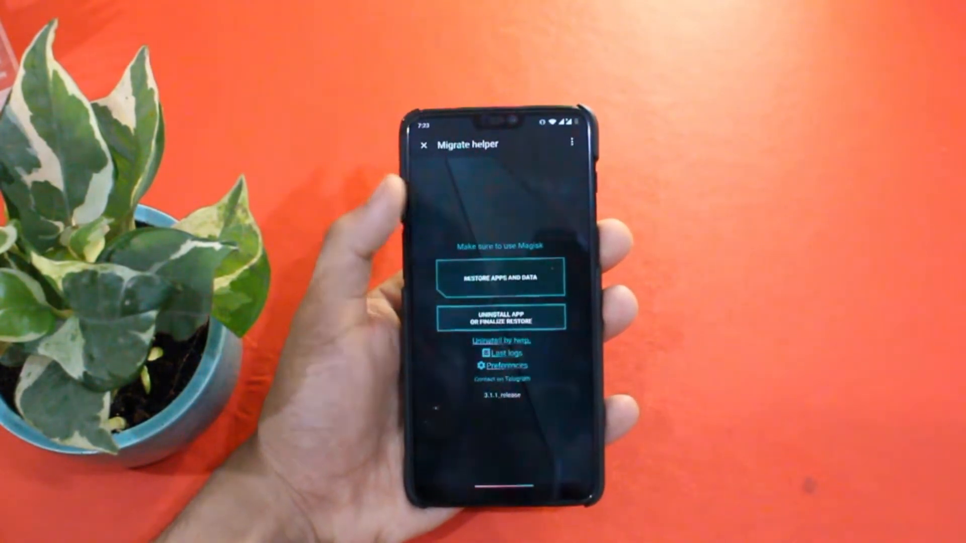
# Restore Amazon Shopping with its data and permissions, accepting that apps will close.
pyautogui.click(495, 278)
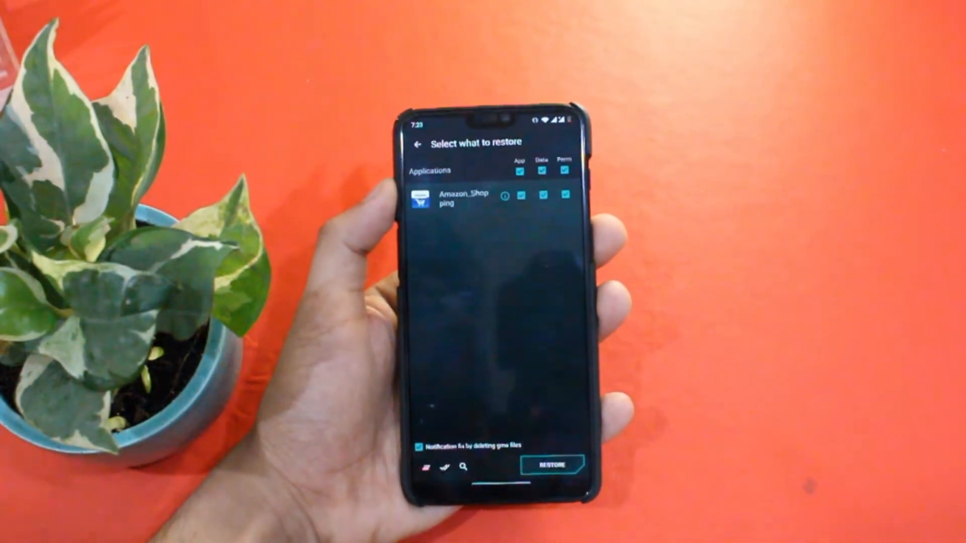
pyautogui.click(551, 465)
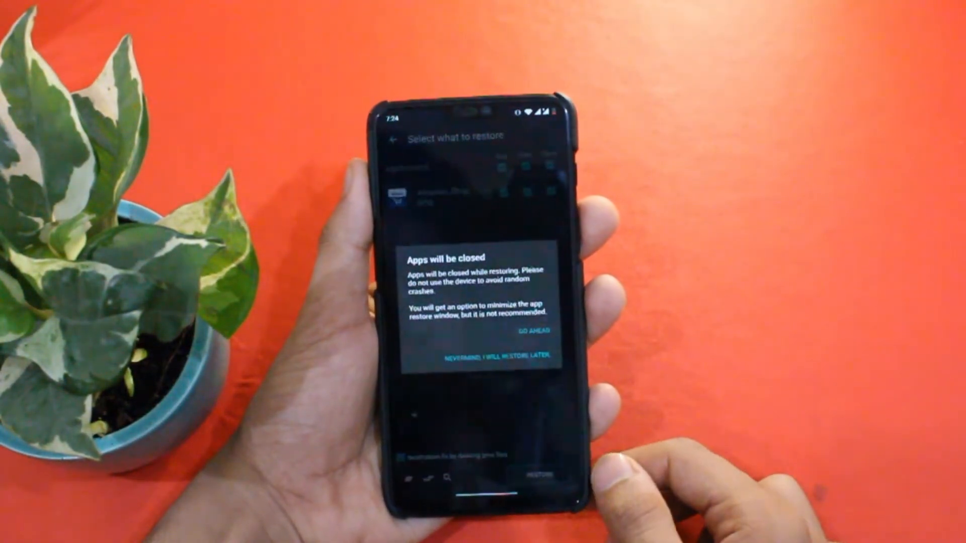
pyautogui.click(537, 331)
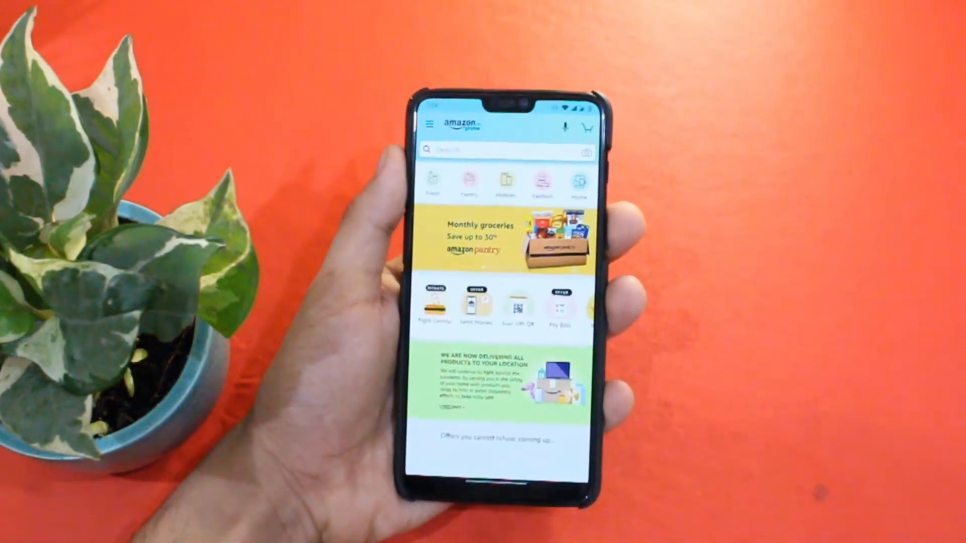
# Launch the restored Amazon Shopping app, then return to the home screen.
pyautogui.click(429, 124)
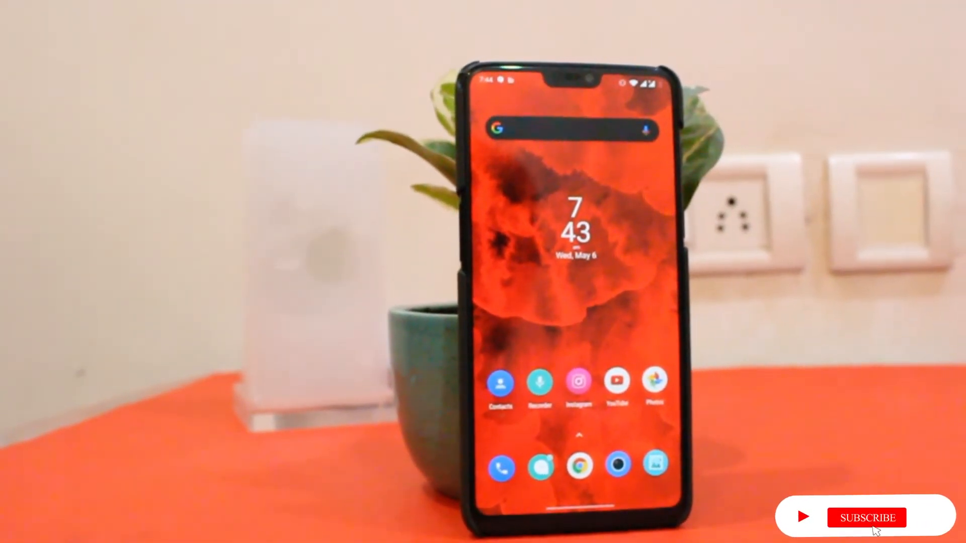
pyautogui.click(866, 518)
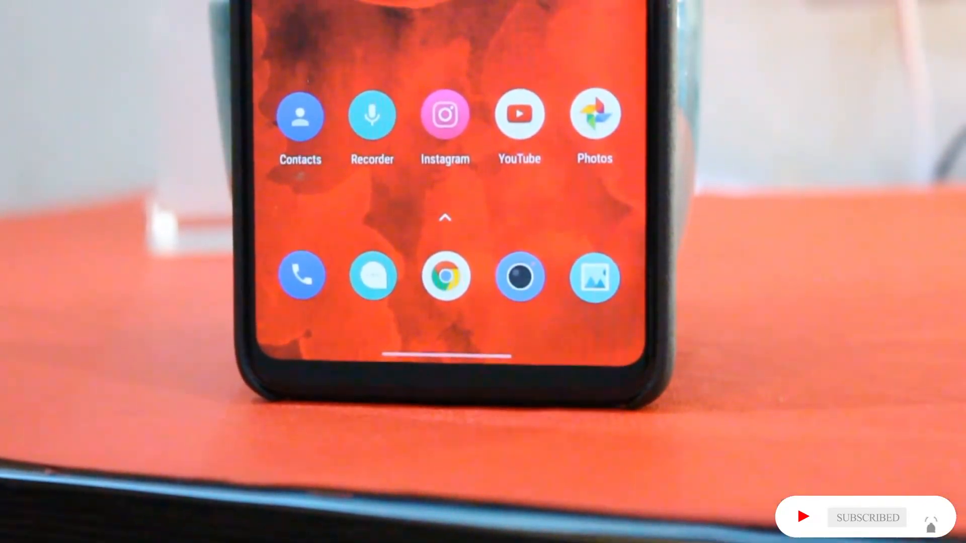